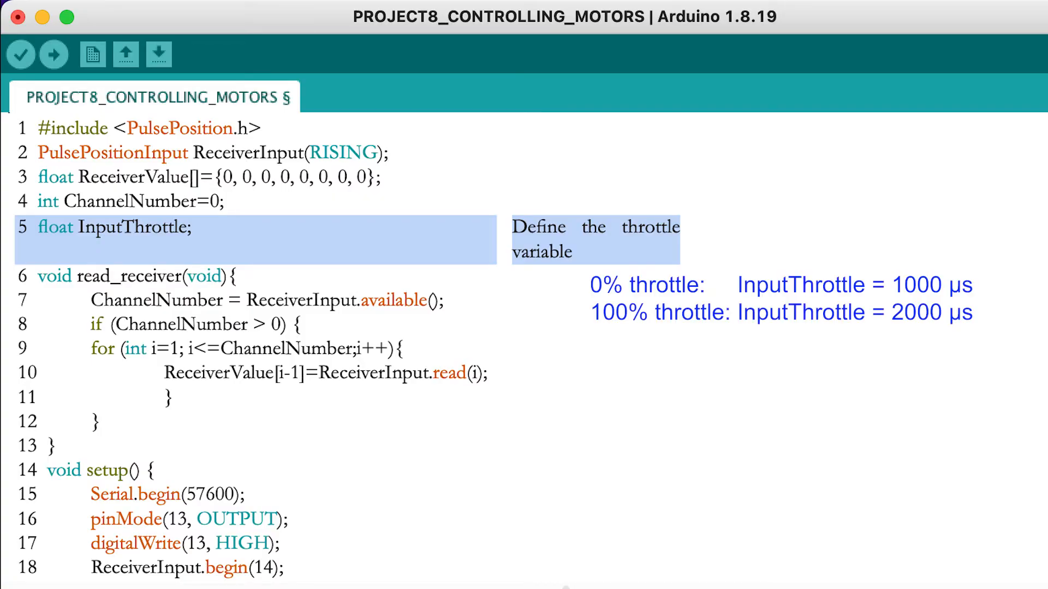
scroll(down, 3)
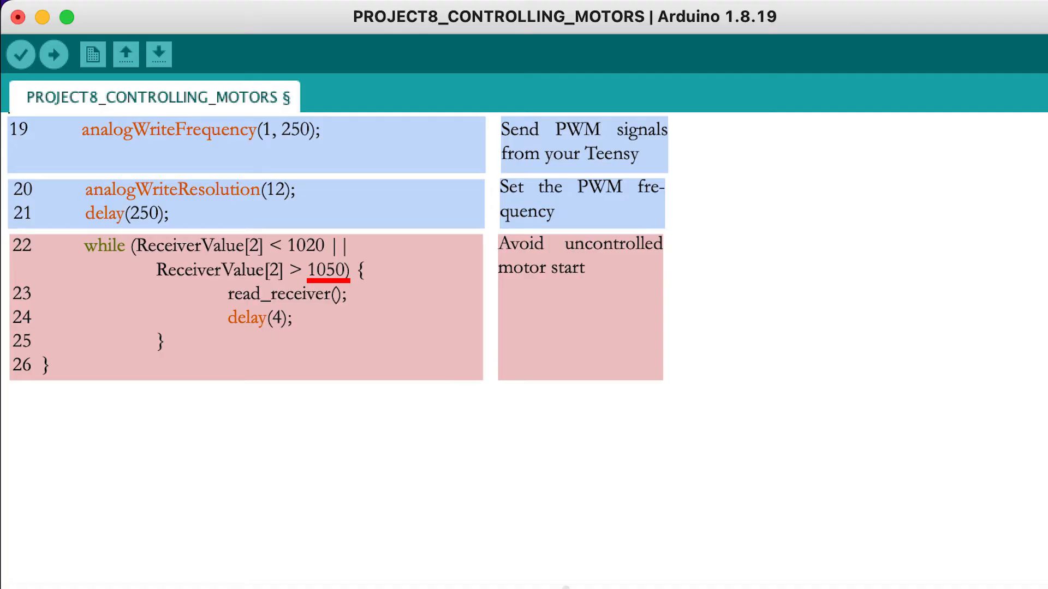
double_click(305, 246)
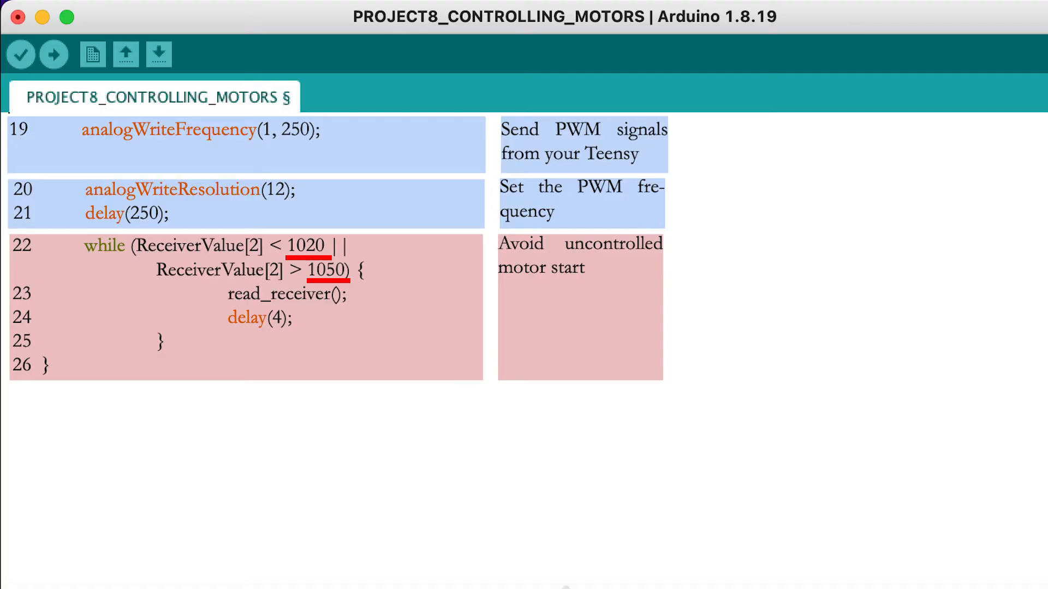